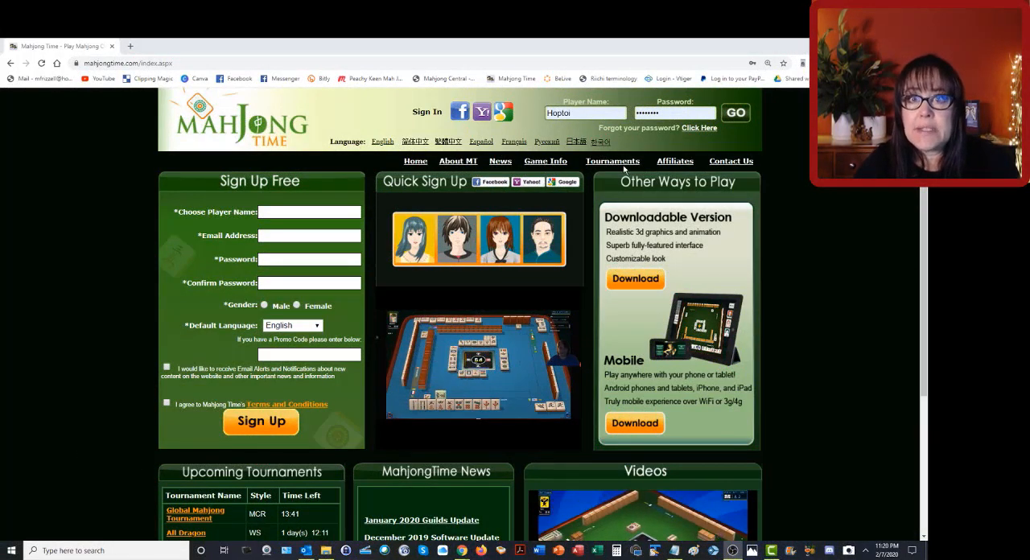
Show this year's official tournaments and scroll to the tournament table
{"action": "left_click", "coordinate": [613, 161]}
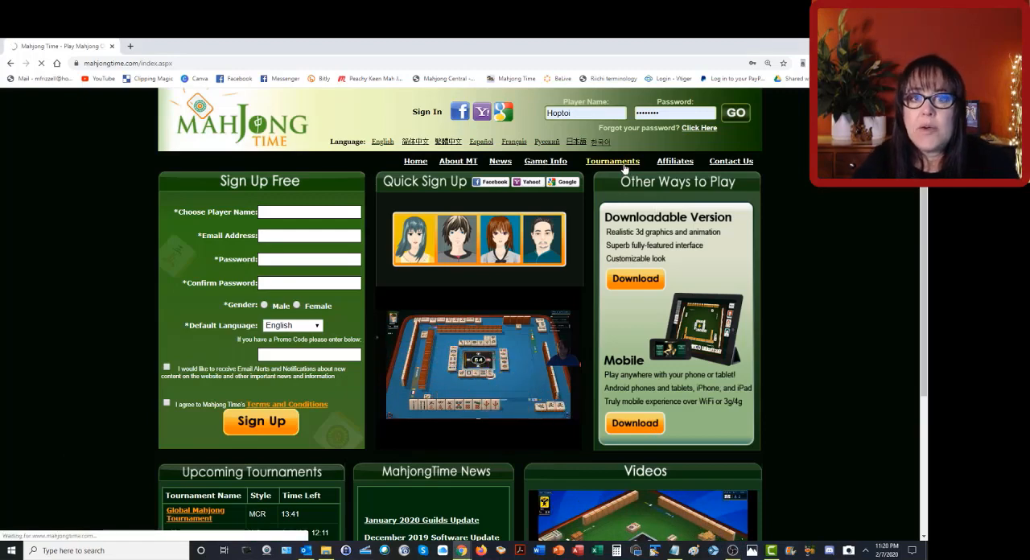
{"action": "left_click", "coordinate": [612, 161]}
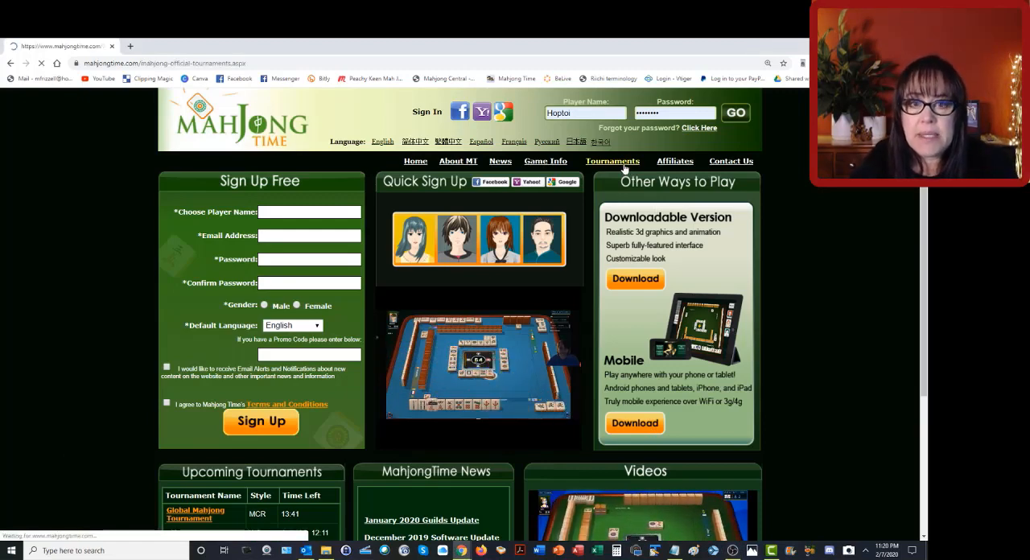
{"action": "left_click", "coordinate": [612, 161]}
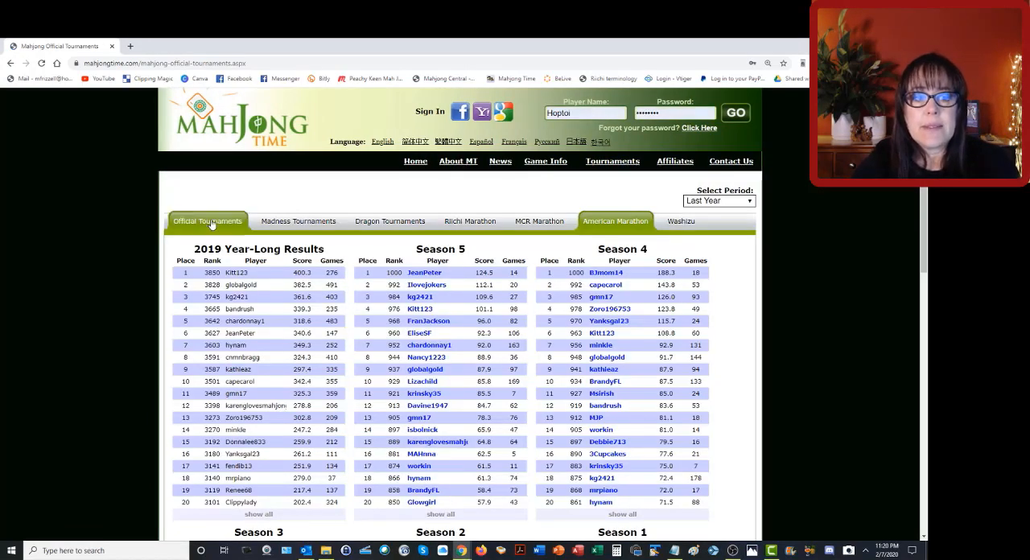
{"action": "left_click", "coordinate": [207, 221]}
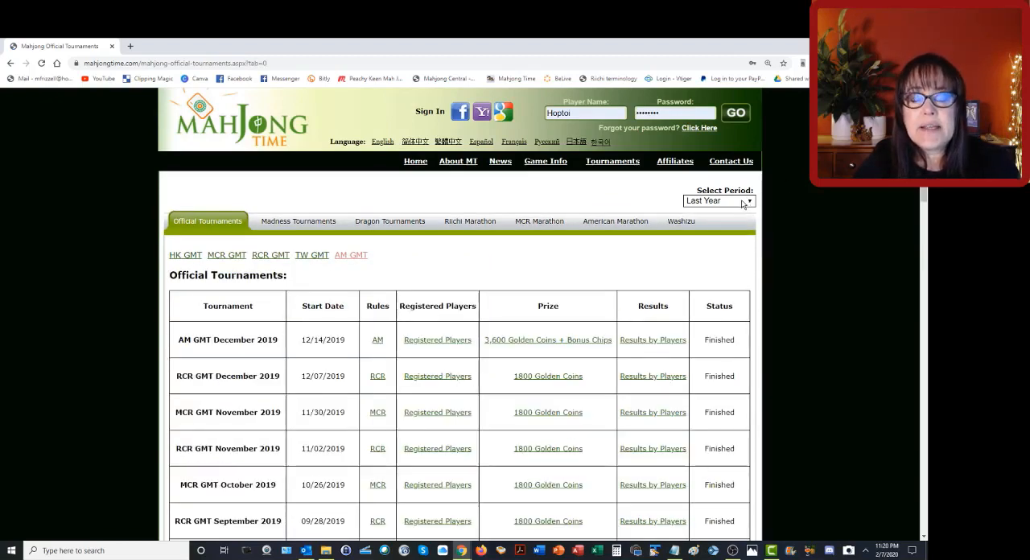
{"action": "left_click", "coordinate": [749, 201]}
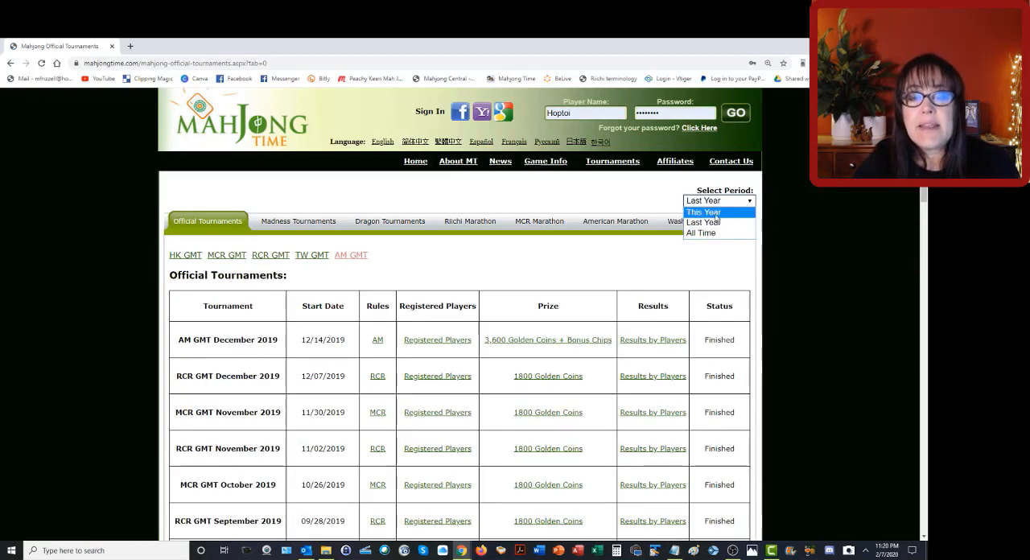
{"action": "left_click", "coordinate": [703, 212]}
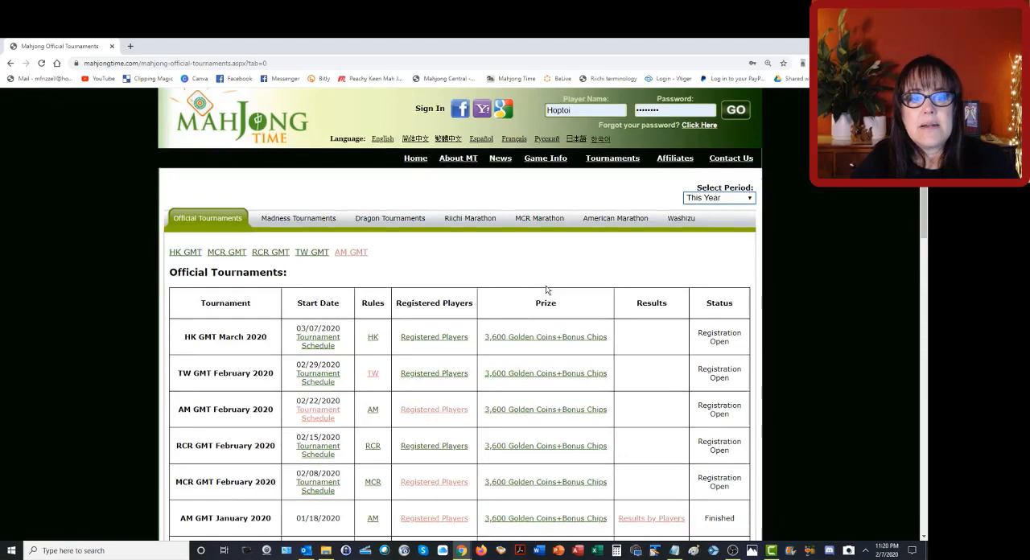
{"action": "scroll", "scroll_direction": "down", "scroll_amount": 3}
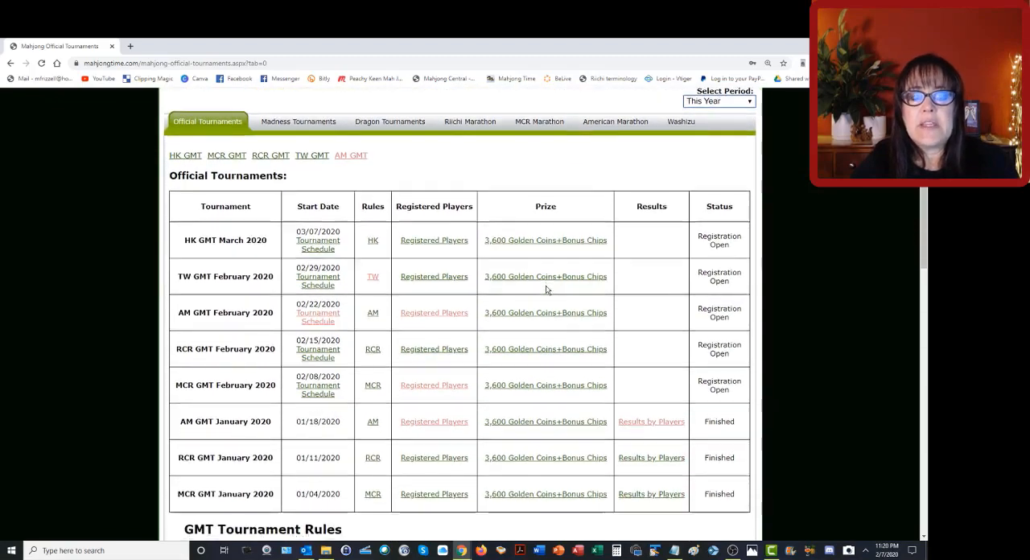
{"action": "scroll", "scroll_direction": "down", "scroll_amount": 3}
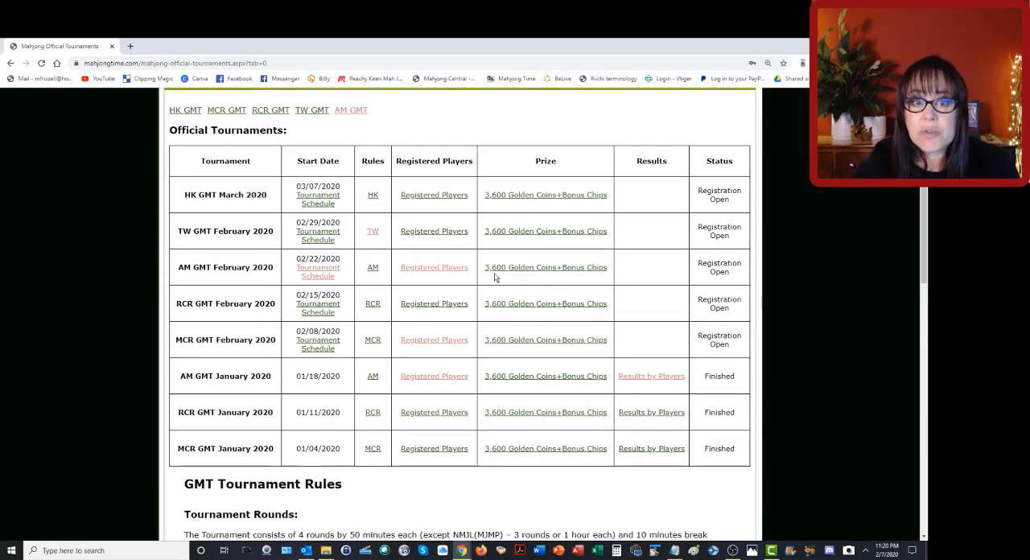
{"action": "mouse_move", "coordinate": [363, 167]}
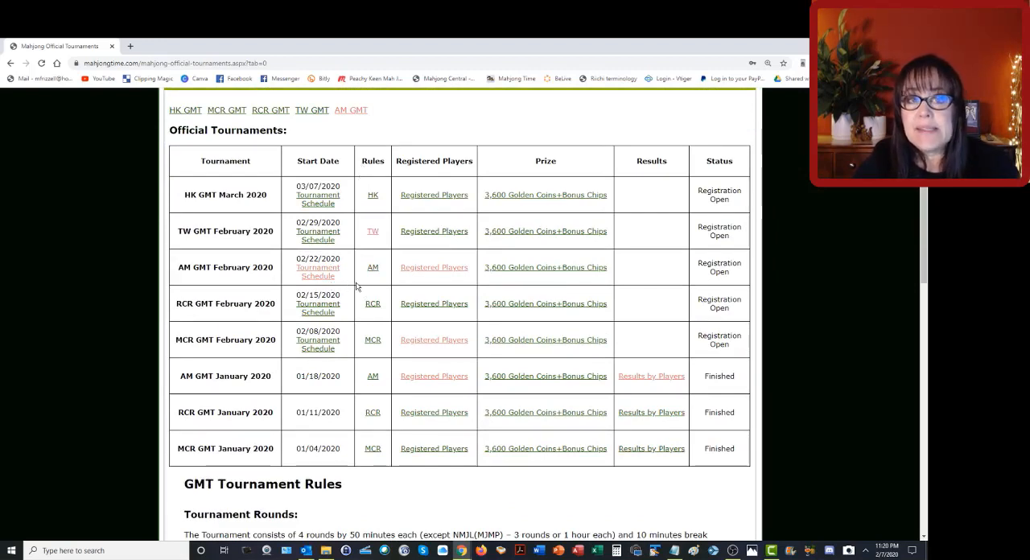
{"action": "mouse_move", "coordinate": [370, 281]}
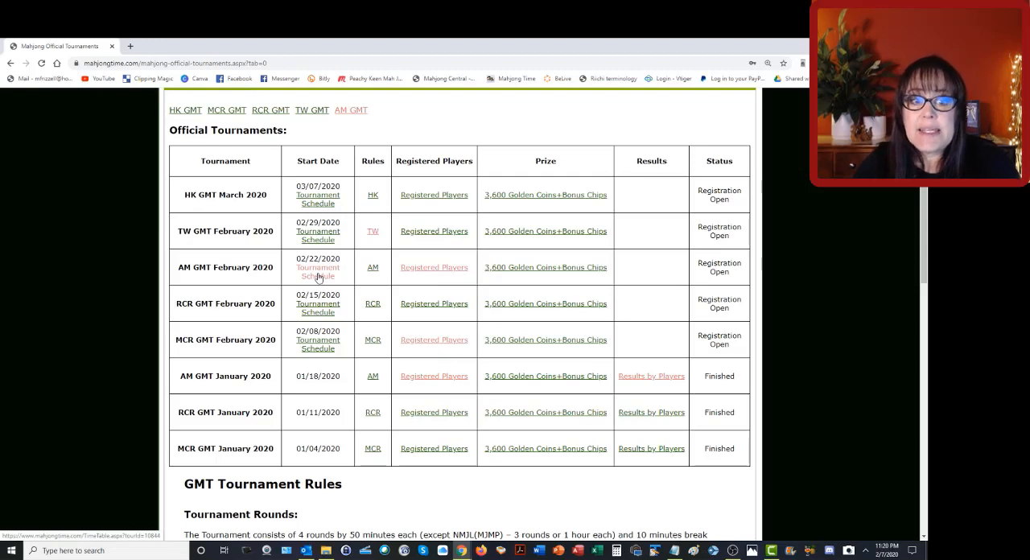
Open the AM GMT February 2020 tournament schedule
{"action": "left_click", "coordinate": [318, 272]}
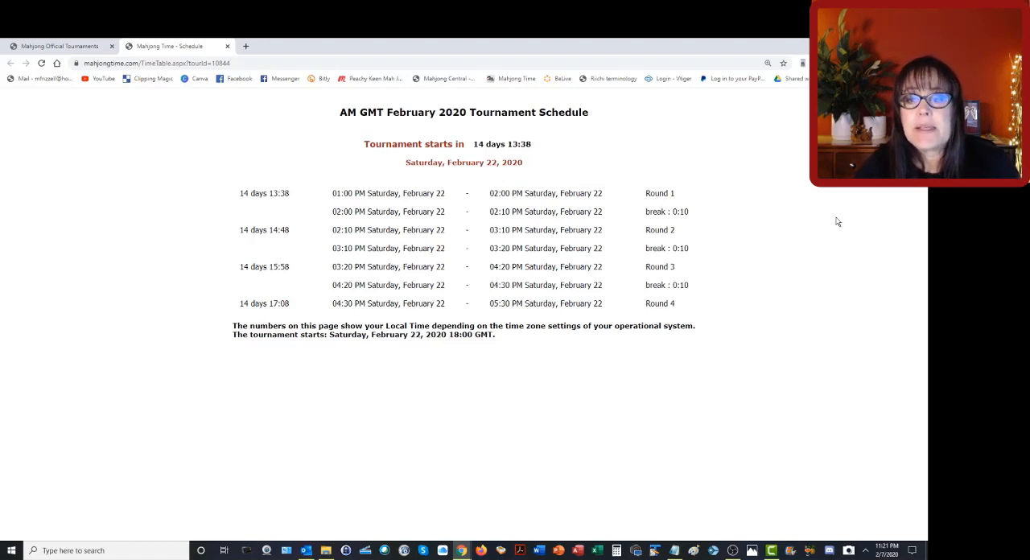
{"action": "mouse_move", "coordinate": [735, 193]}
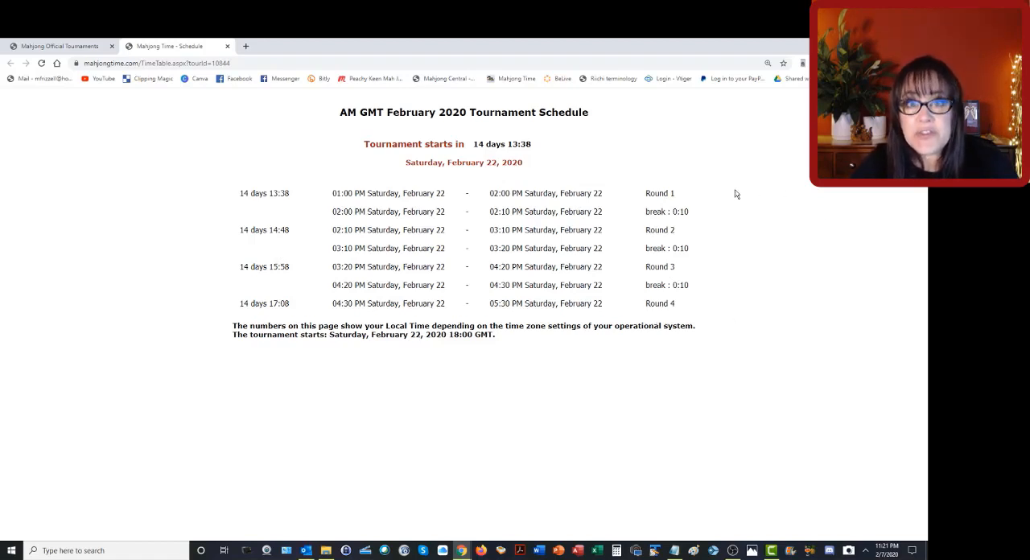
{"action": "mouse_move", "coordinate": [722, 214]}
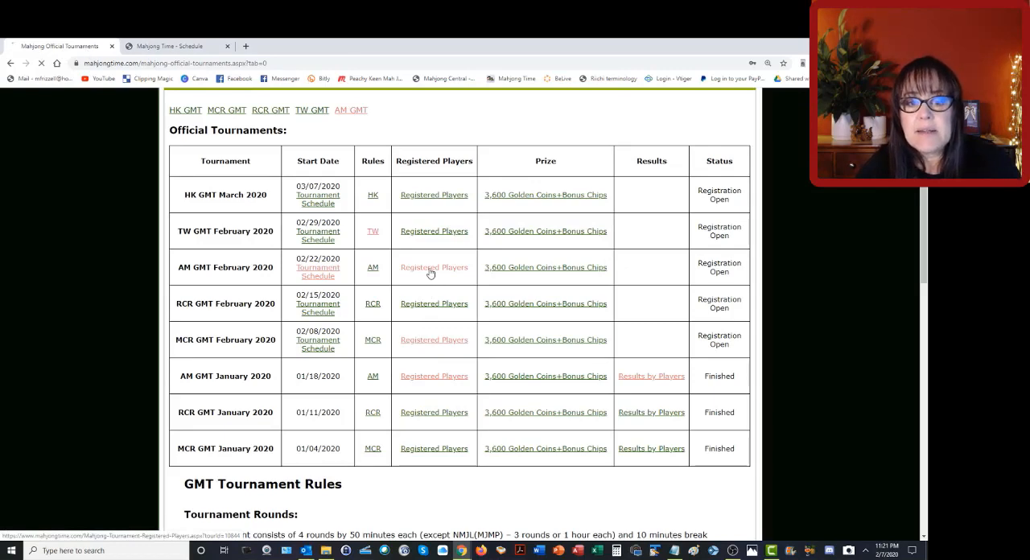
Open the Registered Players page for AM GMT February 2020
{"action": "left_click", "coordinate": [434, 268]}
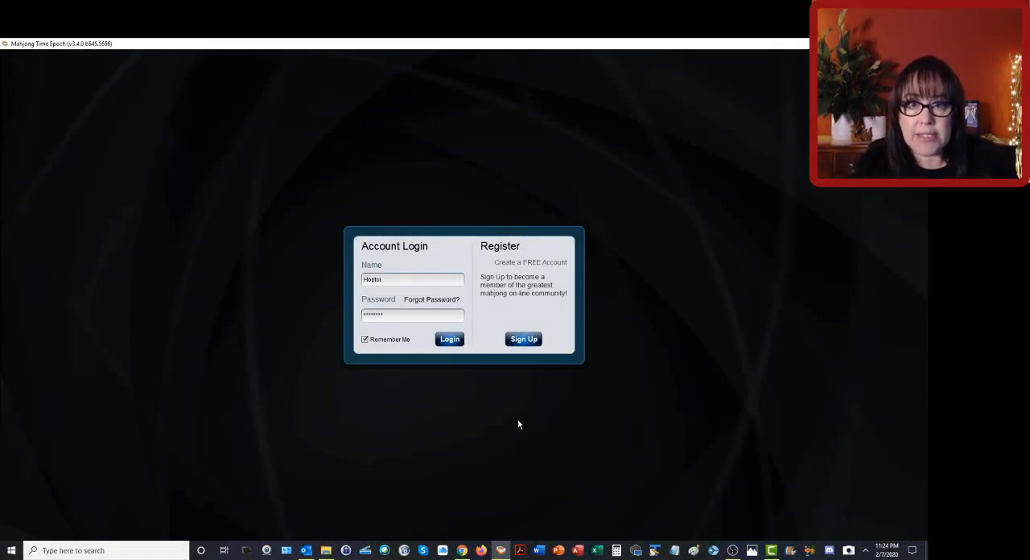
Log in with the saved account and view the scheduled tournaments list
{"action": "left_click", "coordinate": [449, 339]}
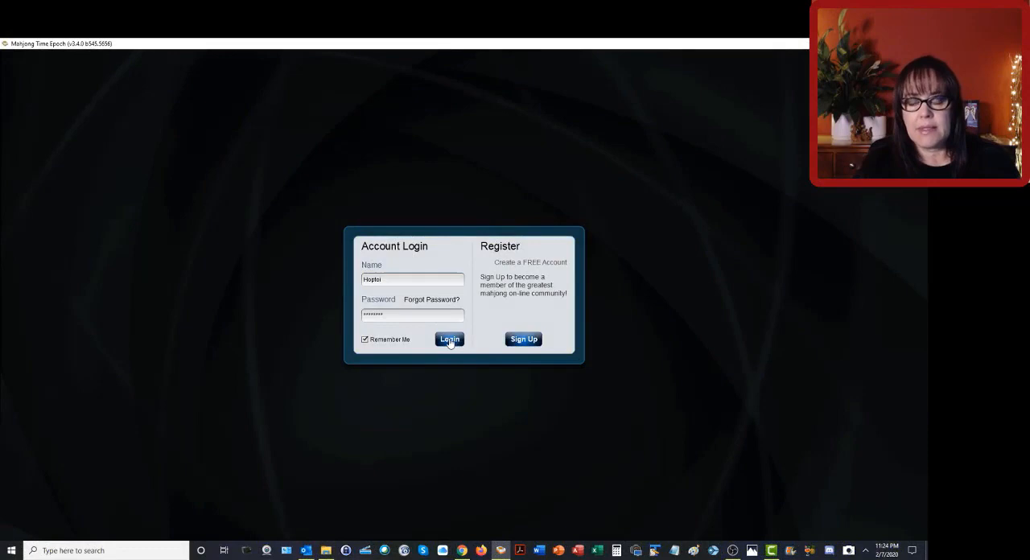
{"action": "left_click", "coordinate": [449, 339]}
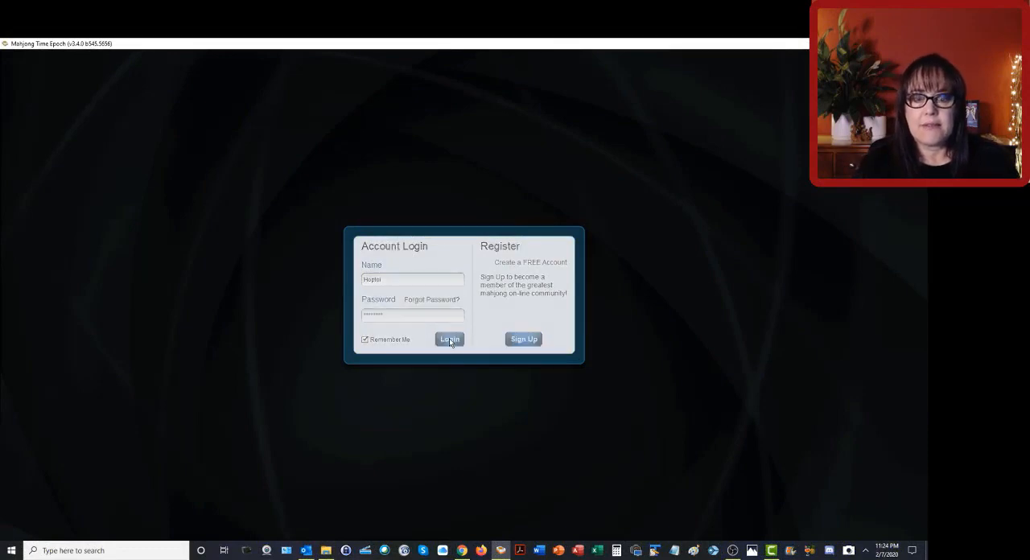
{"action": "left_click", "coordinate": [448, 339]}
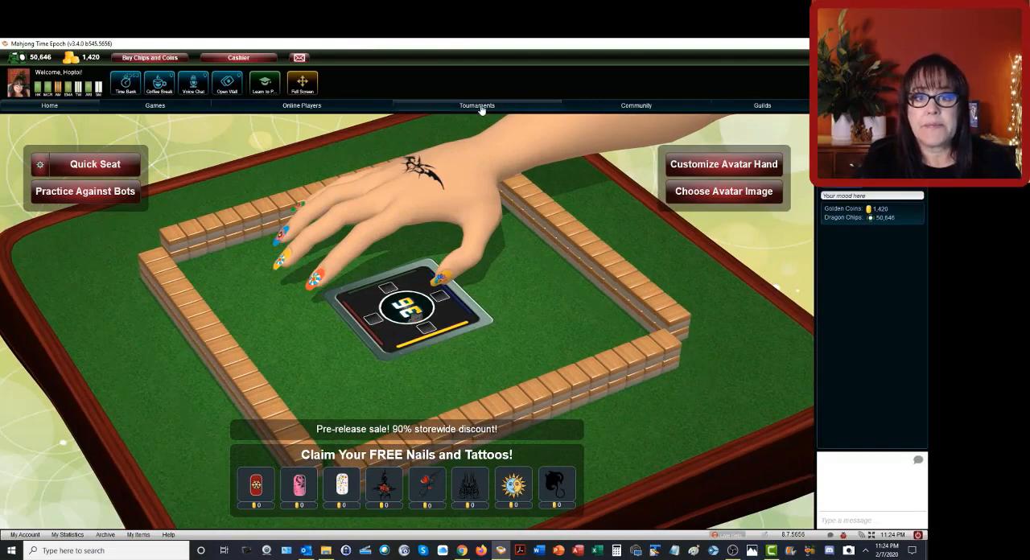
{"action": "left_click", "coordinate": [476, 105]}
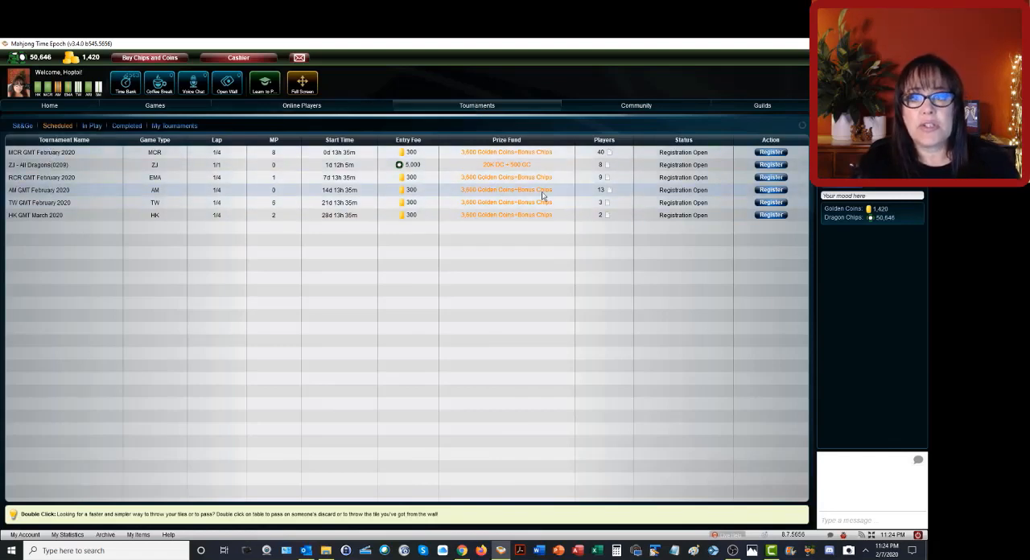
{"action": "mouse_move", "coordinate": [185, 208]}
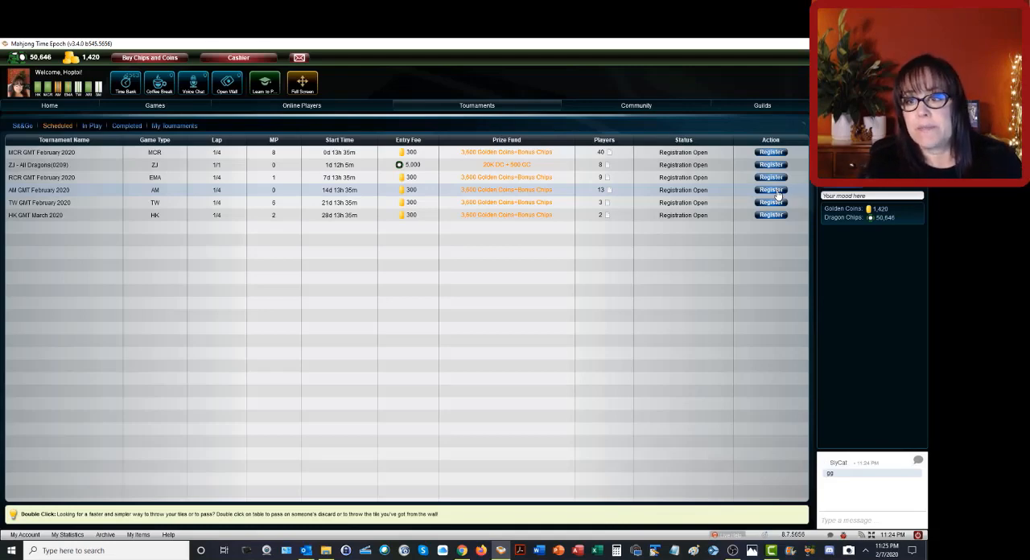
Register for the AM GMT February 2020 tournament
{"action": "left_click", "coordinate": [770, 189]}
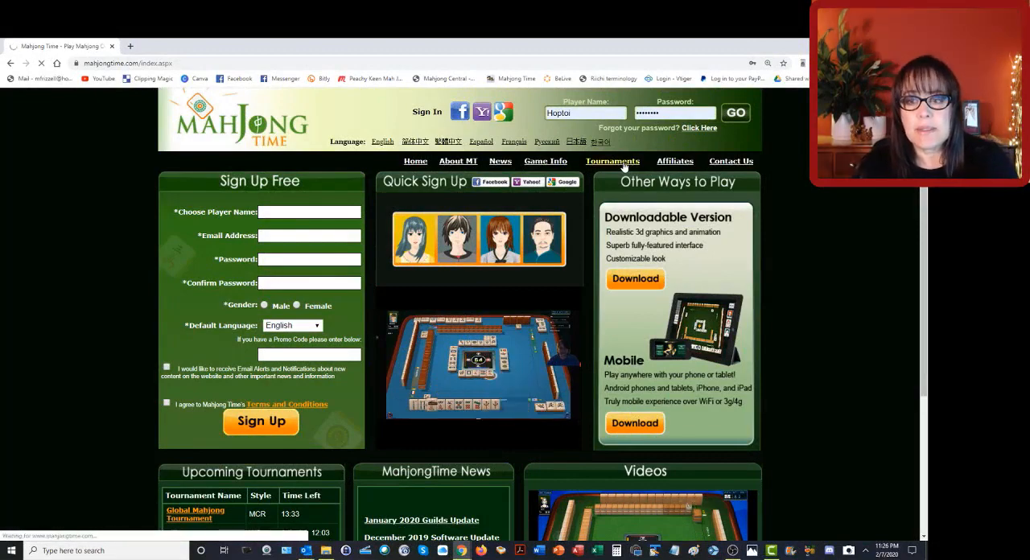
List this year's official tournaments and check AM GMT February 2020's registered players
{"action": "left_click", "coordinate": [613, 161]}
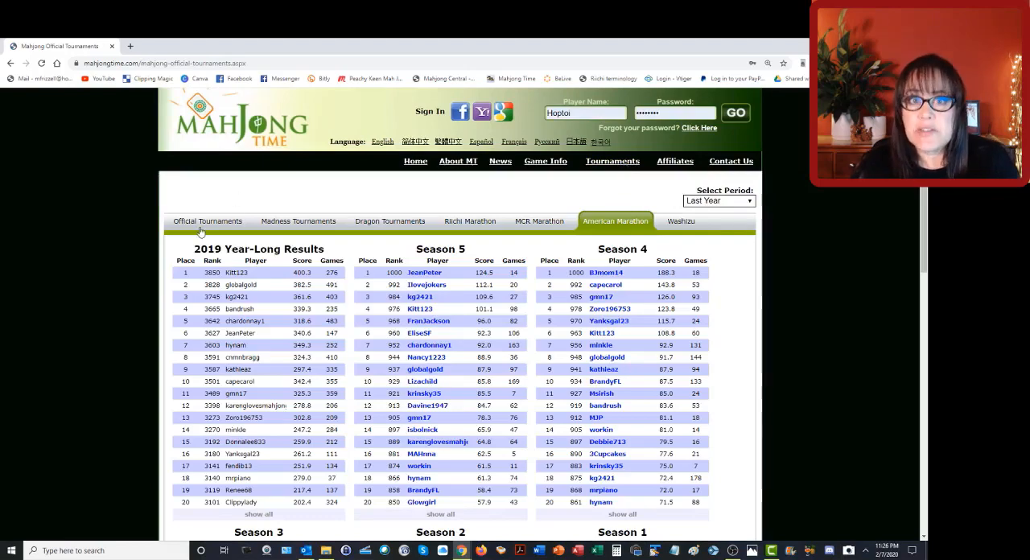
{"action": "left_click", "coordinate": [207, 220]}
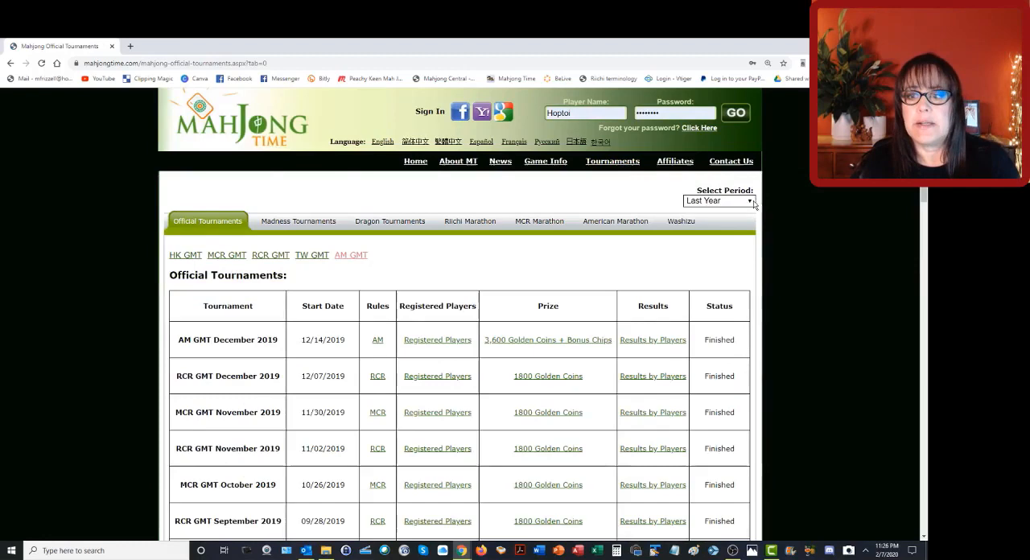
{"action": "left_click", "coordinate": [719, 201]}
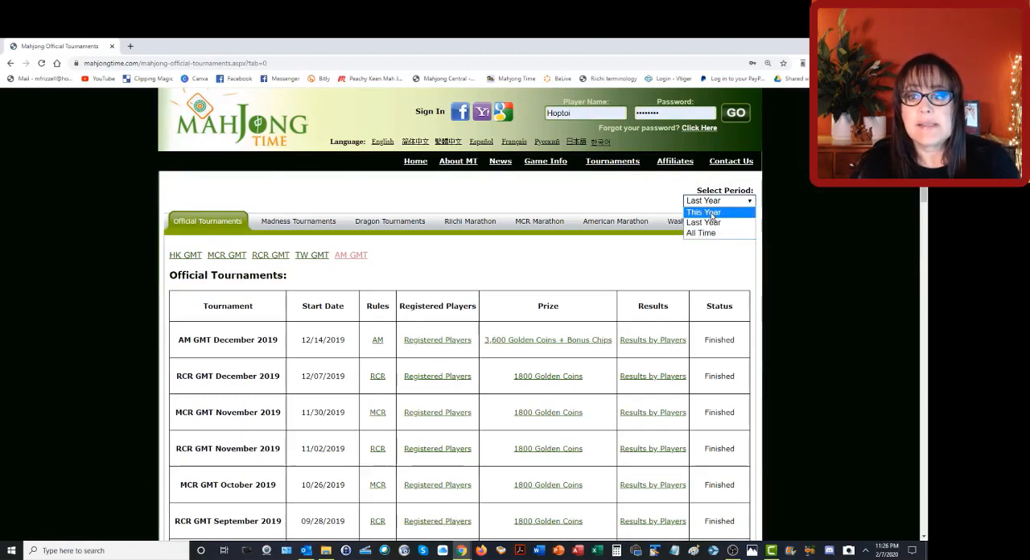
{"action": "left_click", "coordinate": [704, 211]}
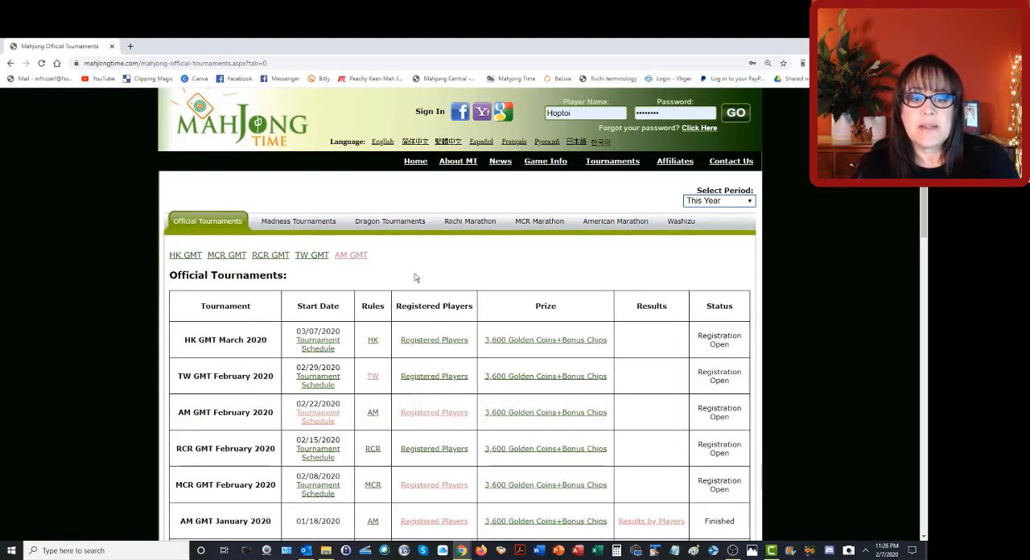
{"action": "scroll", "scroll_direction": "down", "scroll_amount": 3}
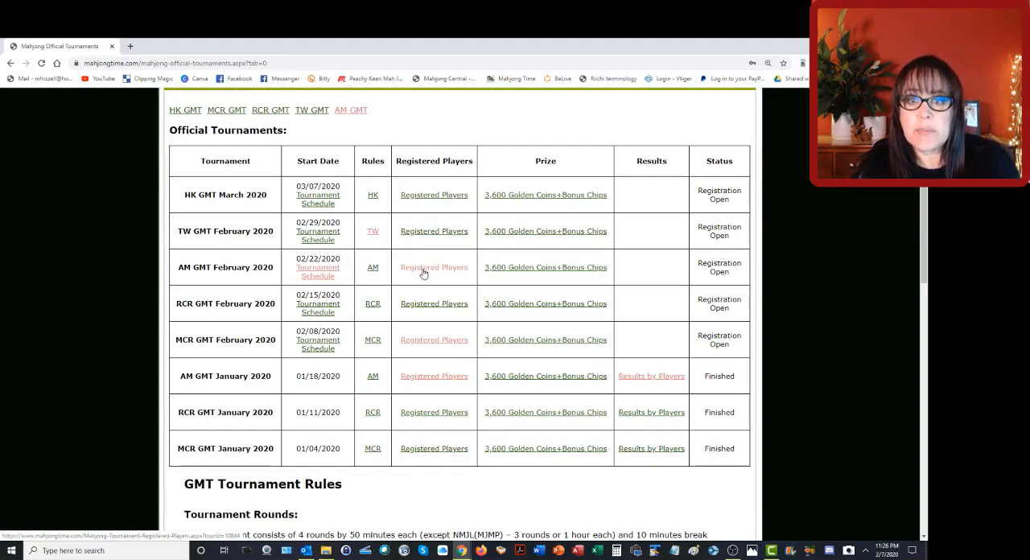
{"action": "left_click", "coordinate": [434, 267]}
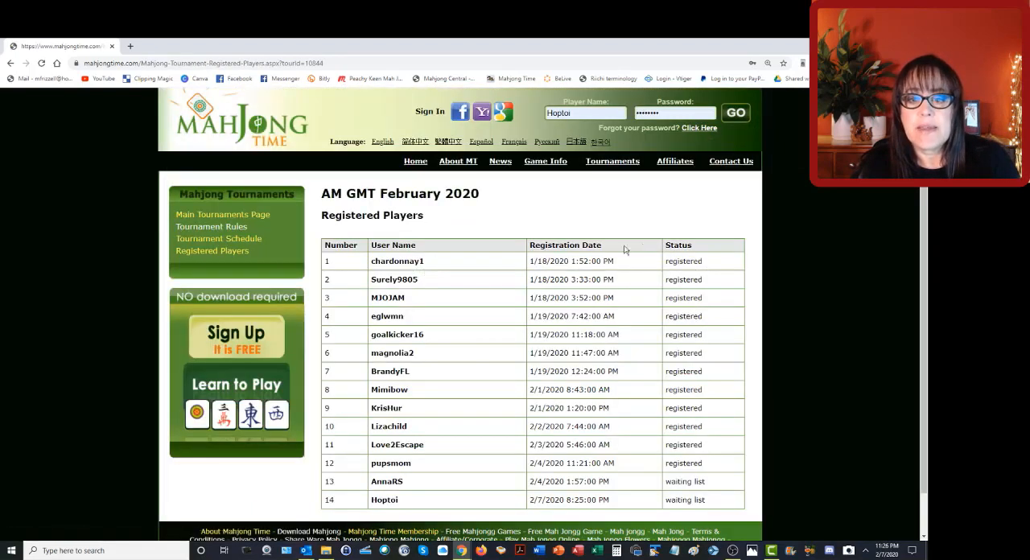
{"action": "scroll", "scroll_direction": "down", "scroll_amount": 3}
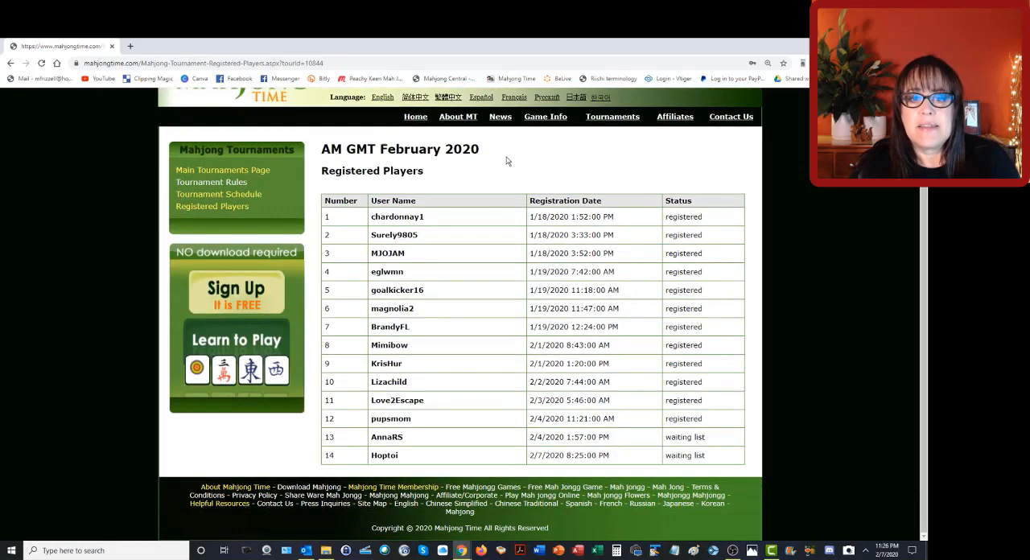
{"action": "mouse_move", "coordinate": [394, 474]}
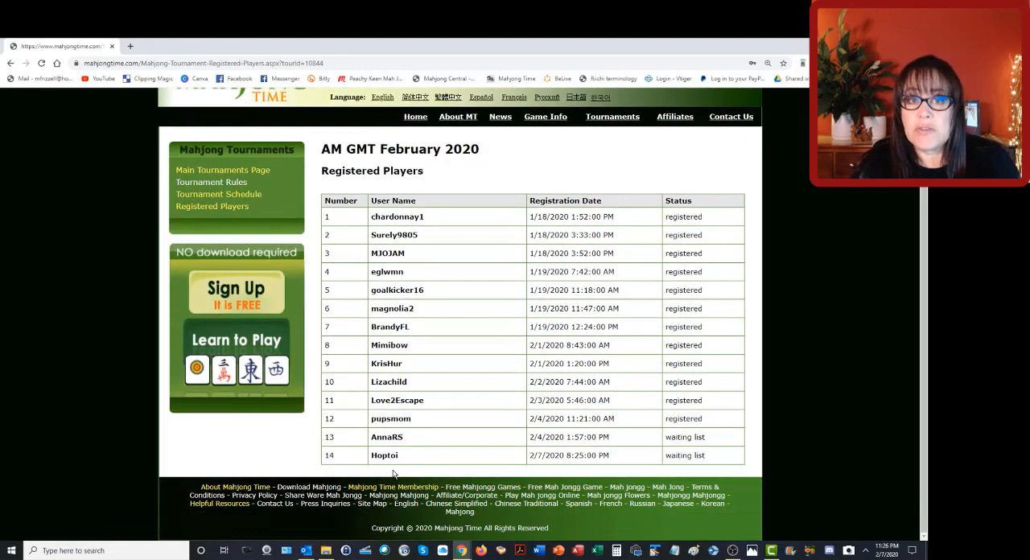
{"action": "mouse_move", "coordinate": [795, 522]}
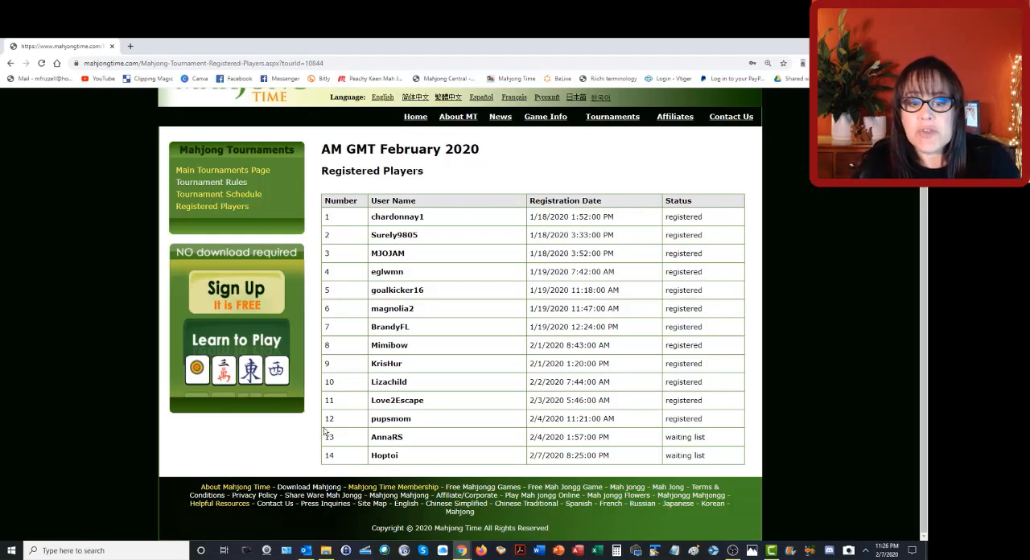
{"action": "mouse_move", "coordinate": [687, 428]}
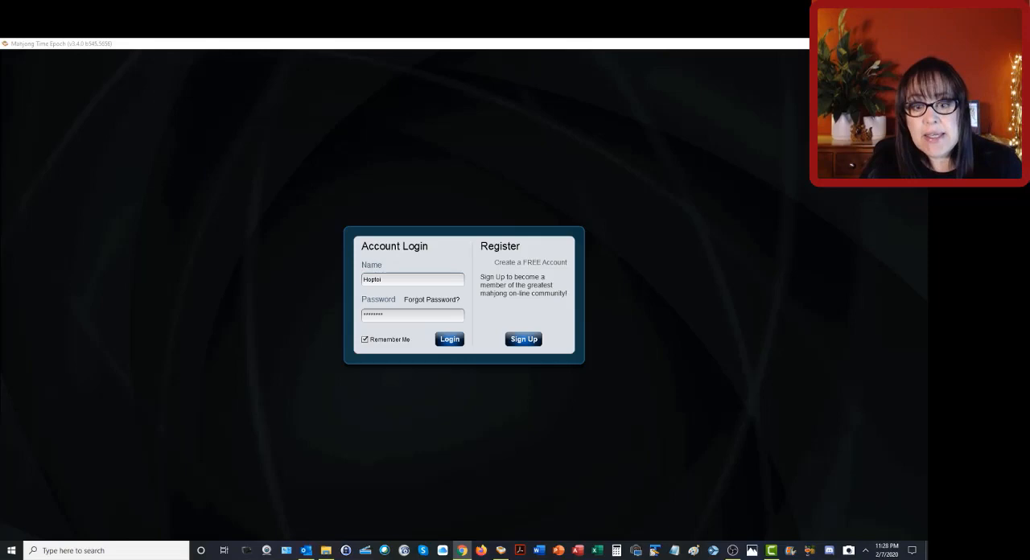
Log in, open scheduled tournaments, and withdraw from AM GMT February 2020
{"action": "left_click", "coordinate": [449, 339]}
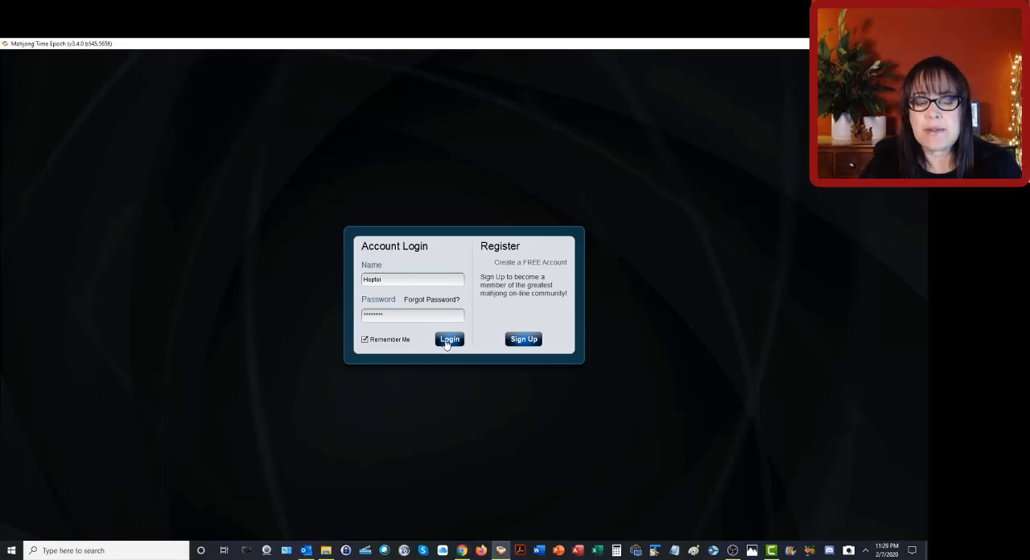
{"action": "left_click", "coordinate": [448, 339]}
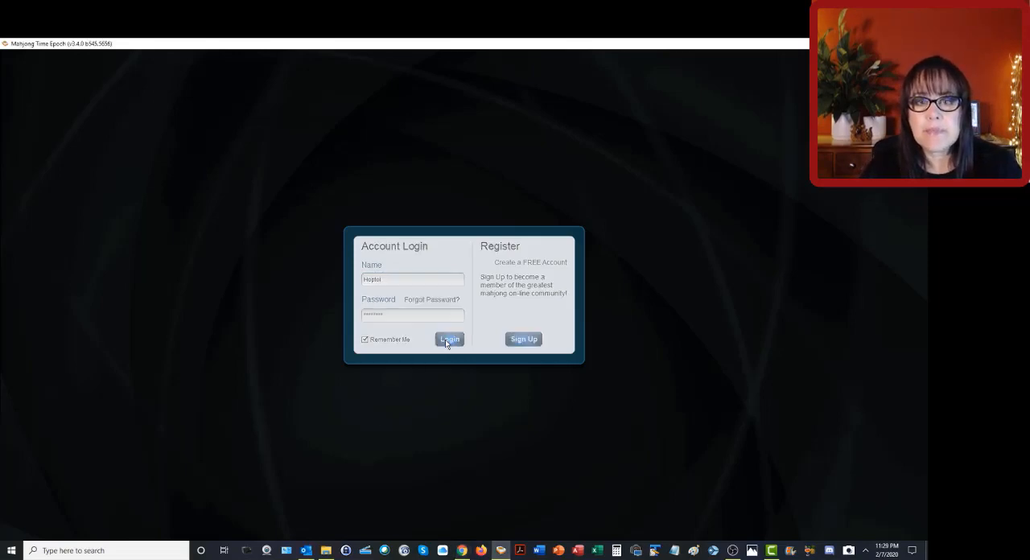
{"action": "left_click", "coordinate": [449, 339]}
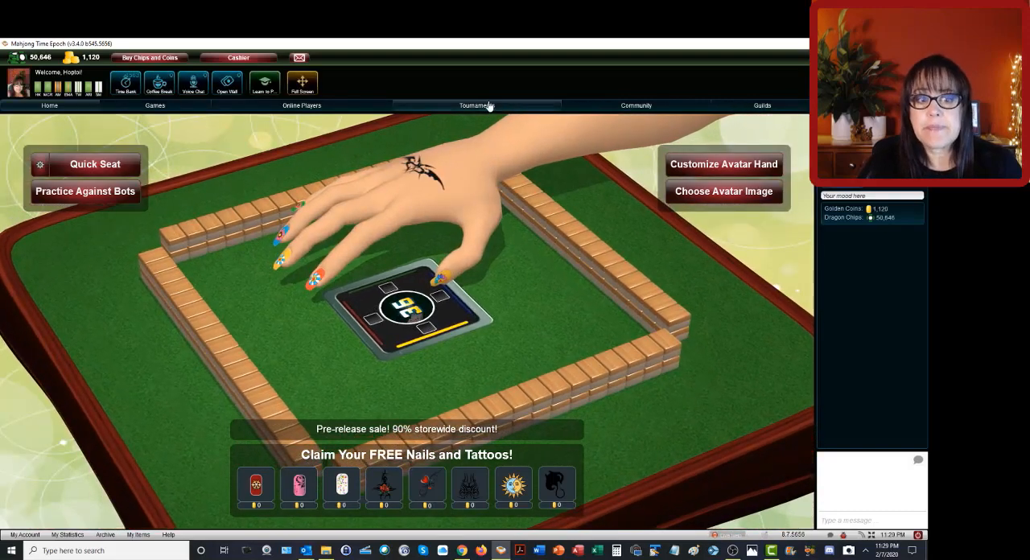
{"action": "left_click", "coordinate": [477, 105]}
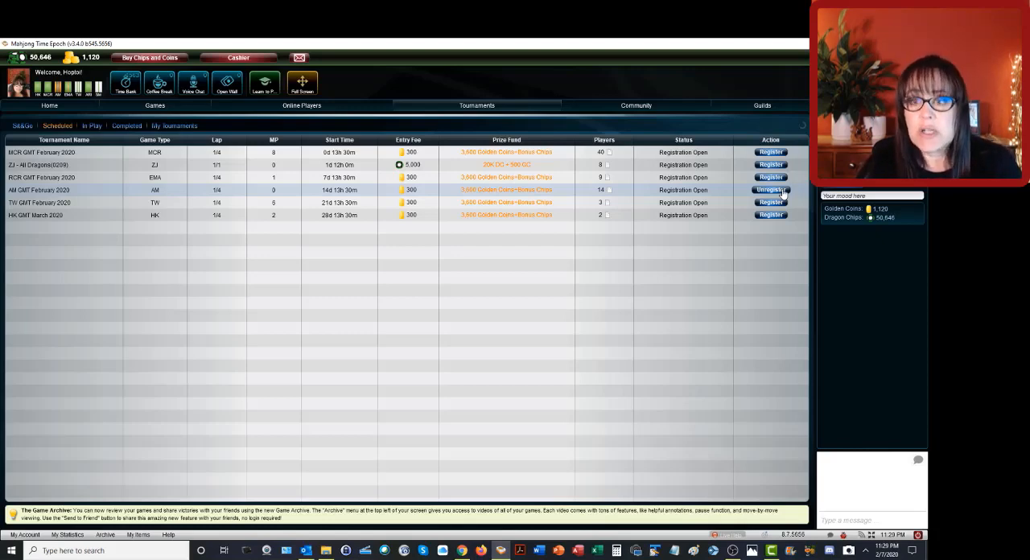
{"action": "left_click", "coordinate": [770, 190]}
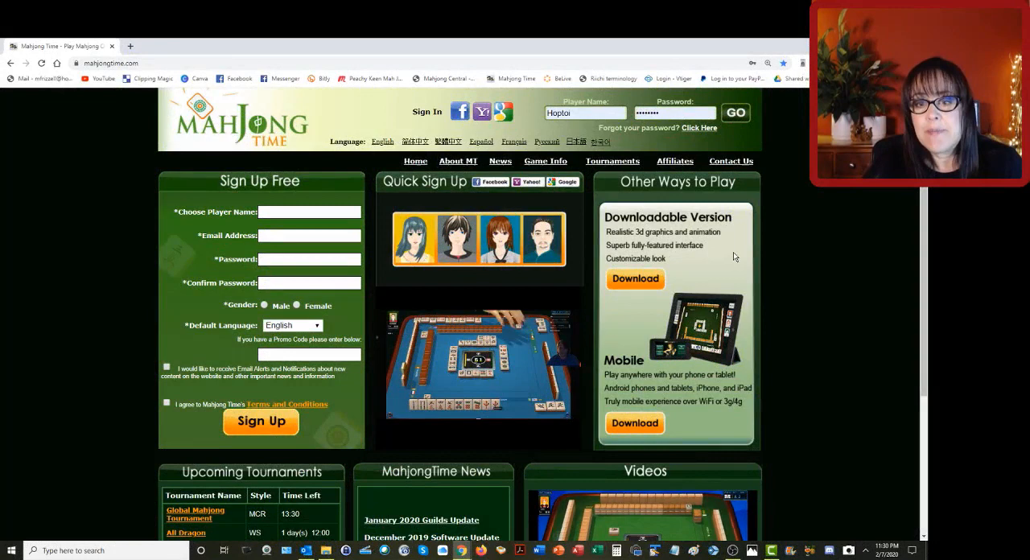
List this year's official tournaments and view AM GMT February 2020's 13 registered players
{"action": "left_click", "coordinate": [612, 160]}
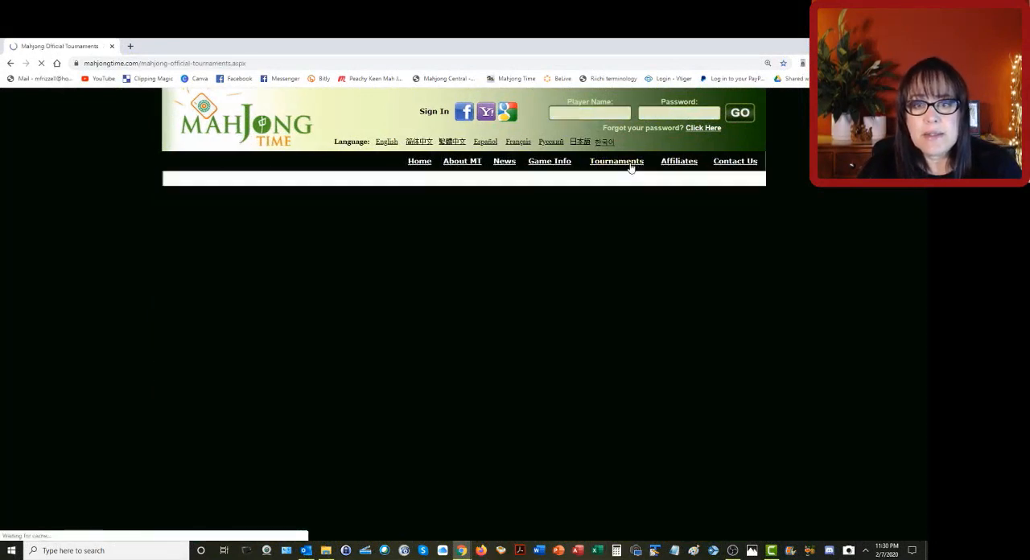
{"action": "left_click", "coordinate": [617, 161]}
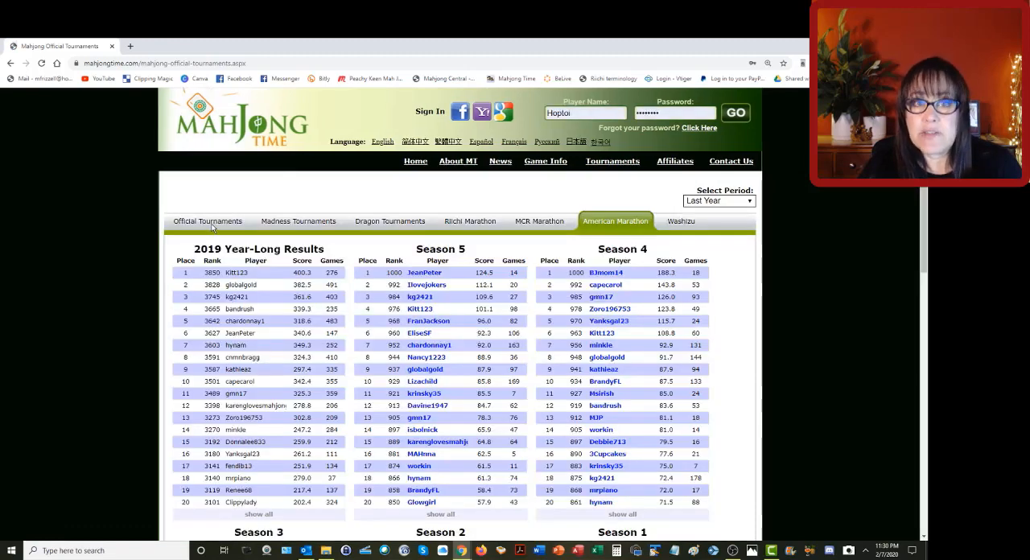
{"action": "left_click", "coordinate": [207, 222]}
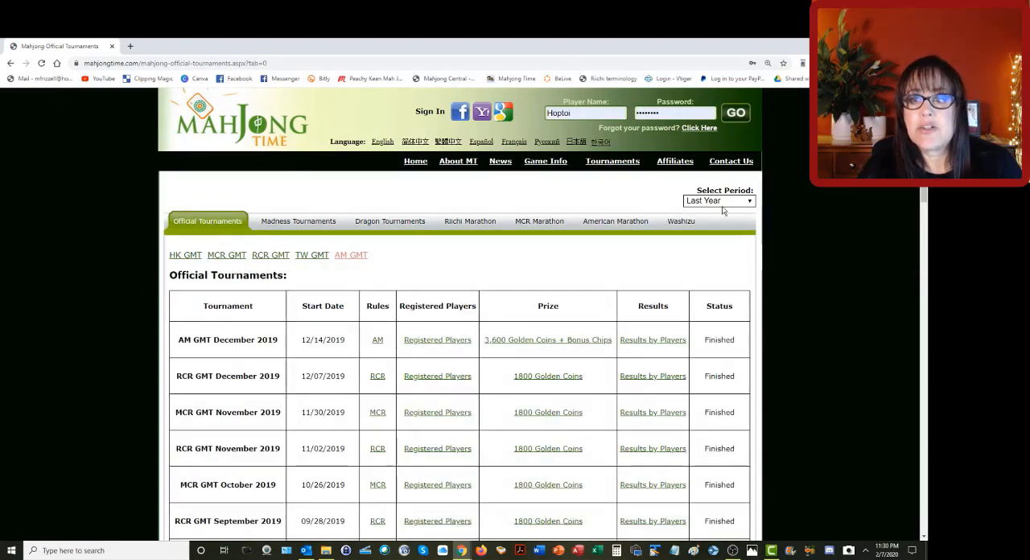
{"action": "left_click", "coordinate": [717, 200]}
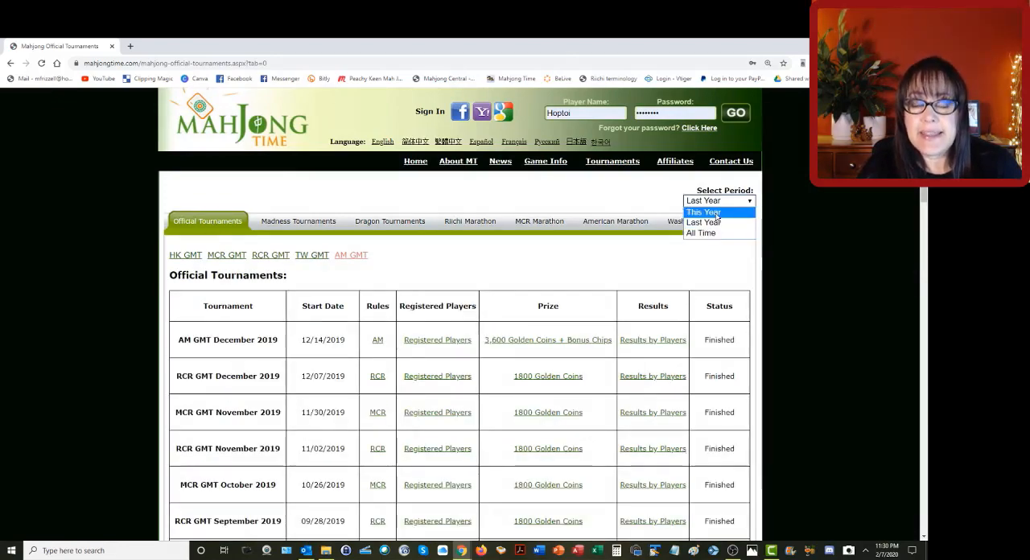
{"action": "left_click", "coordinate": [704, 211]}
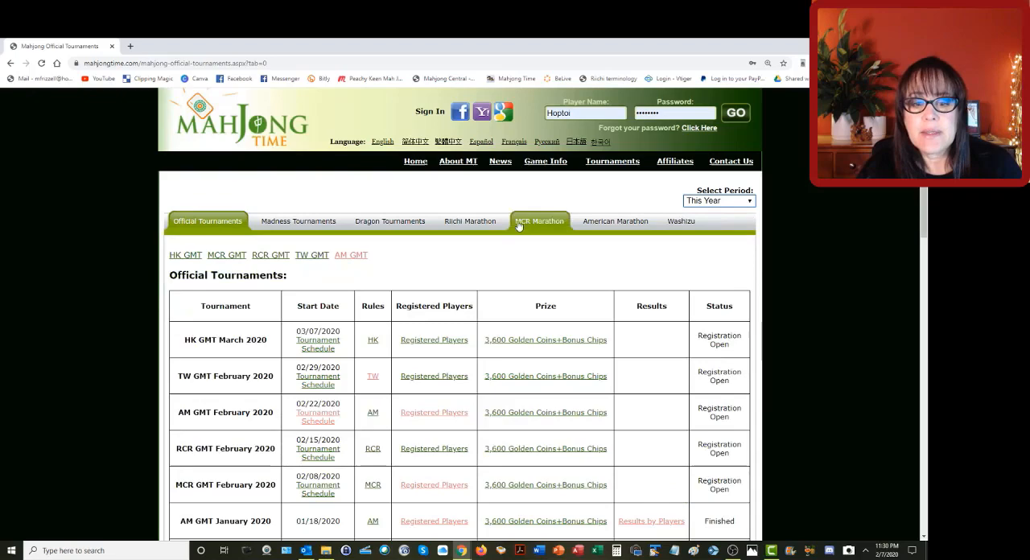
{"action": "scroll", "scroll_direction": "down", "scroll_amount": 3}
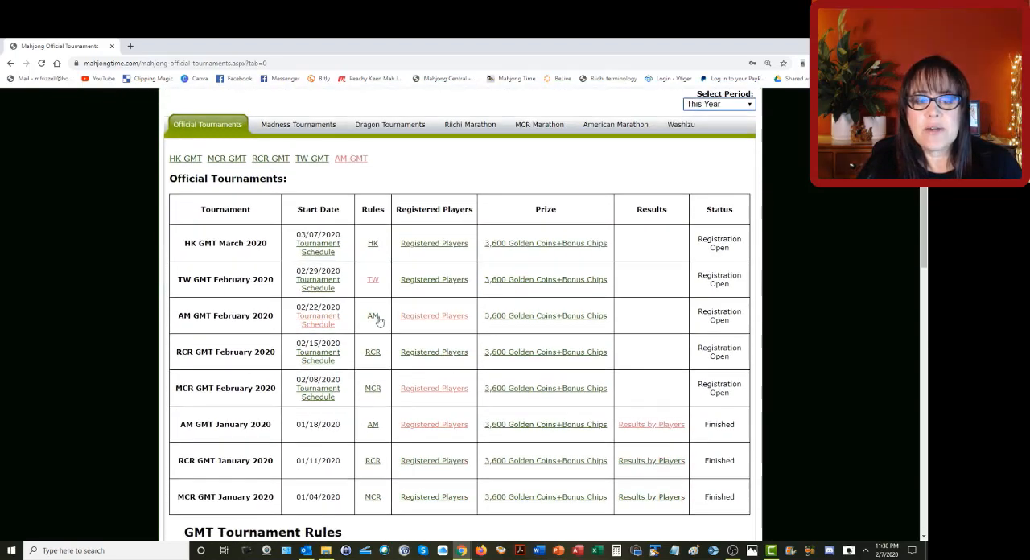
{"action": "mouse_move", "coordinate": [434, 315]}
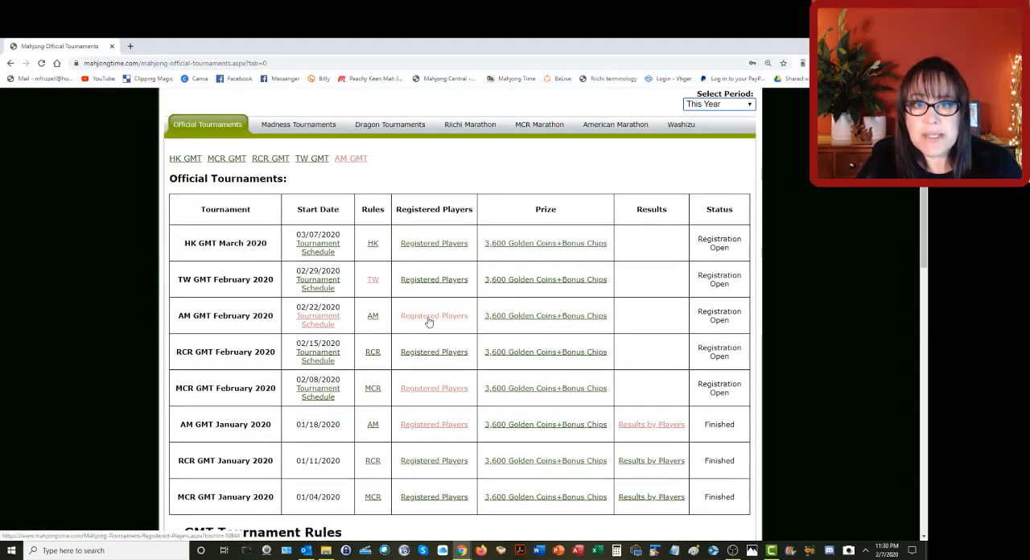
{"action": "left_click", "coordinate": [434, 316]}
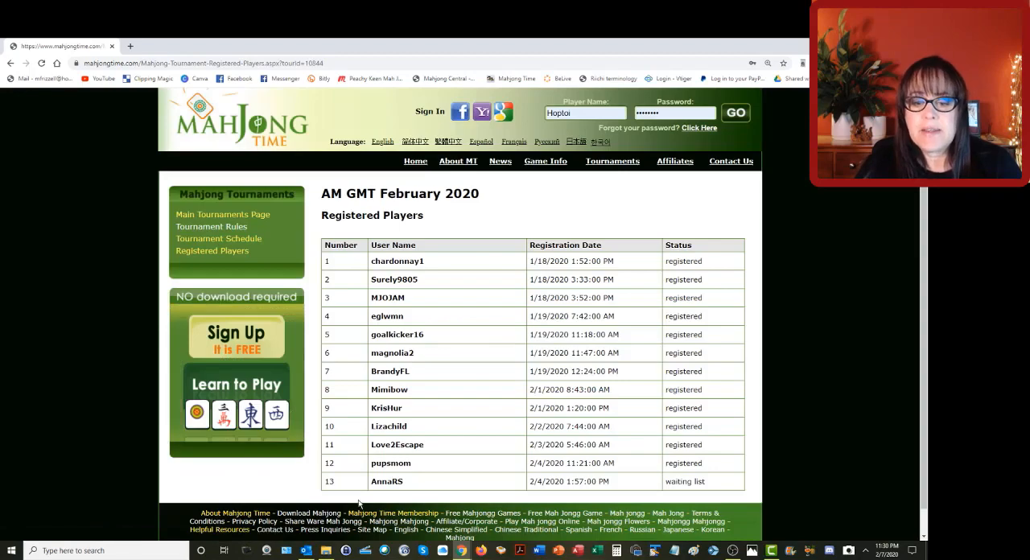
{"action": "mouse_move", "coordinate": [696, 499]}
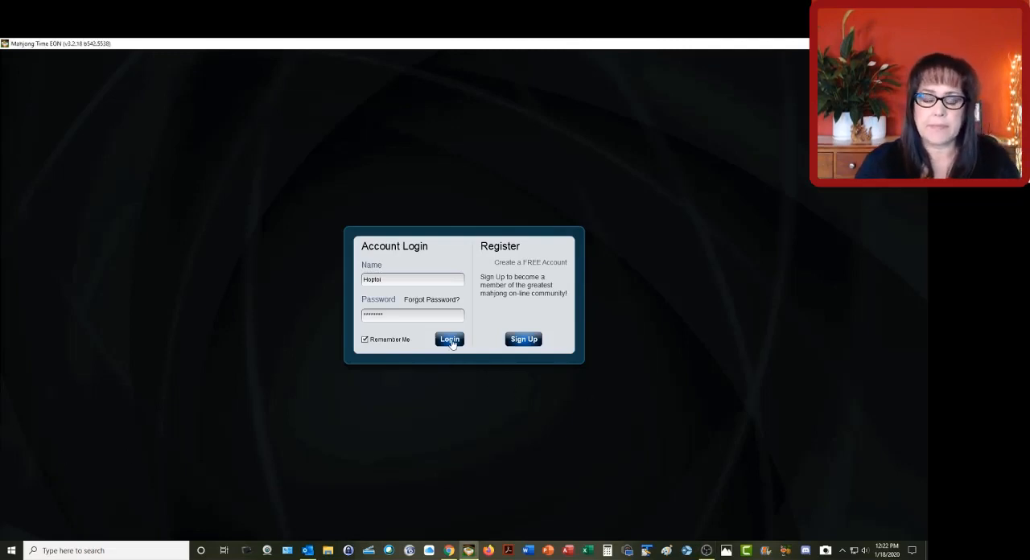
Log in and enter the AM GMT January 2020 tournament lobby
{"action": "left_click", "coordinate": [449, 339]}
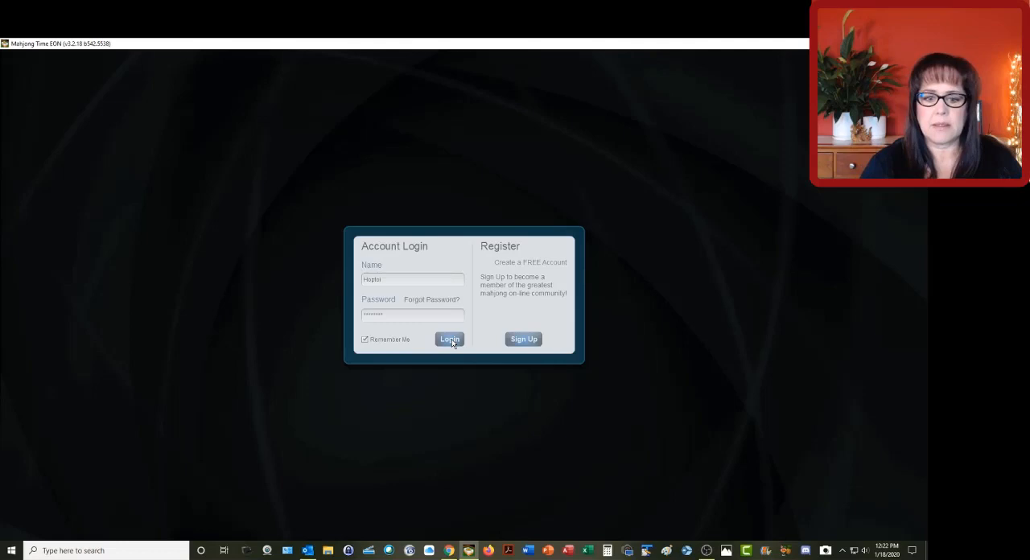
{"action": "left_click", "coordinate": [450, 339]}
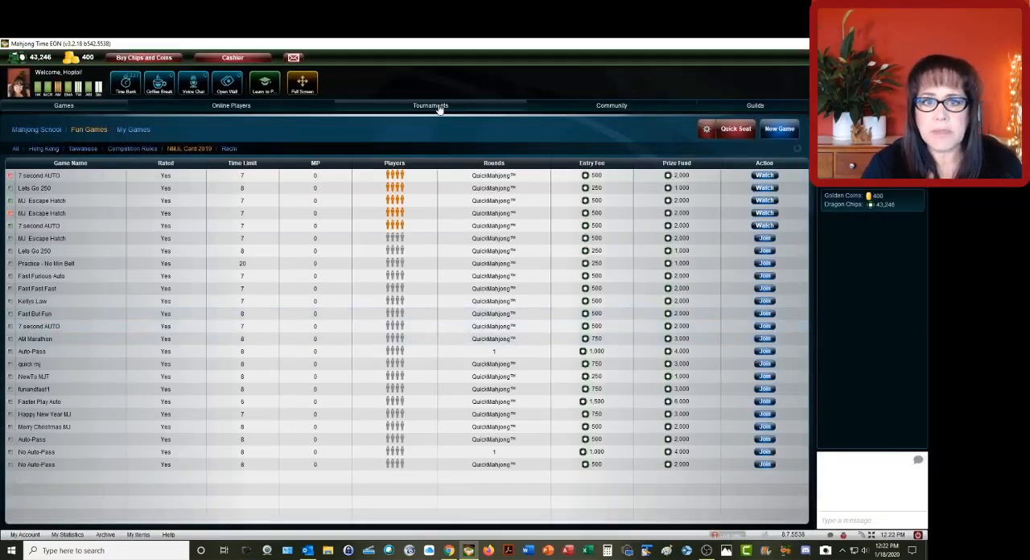
{"action": "left_click", "coordinate": [431, 106]}
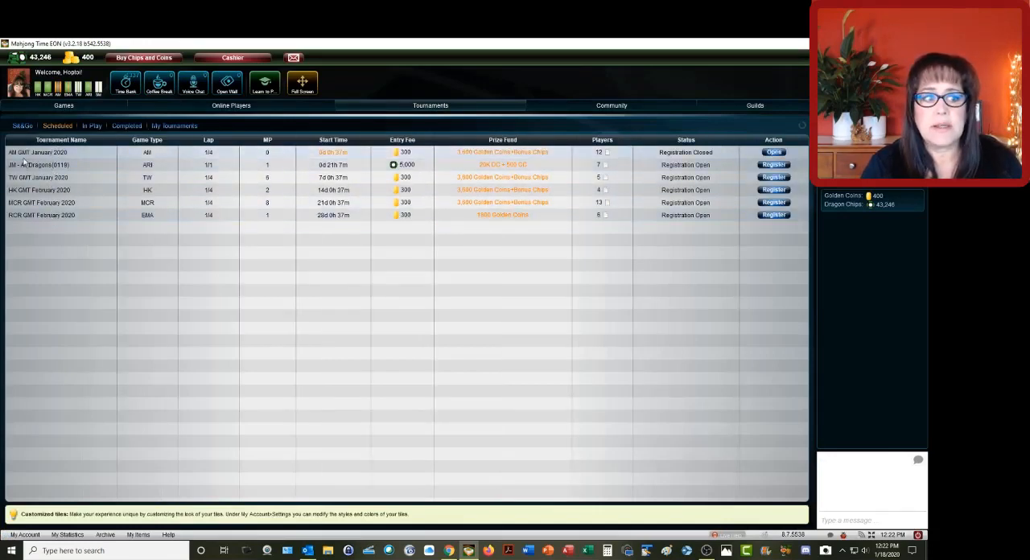
{"action": "mouse_move", "coordinate": [583, 157]}
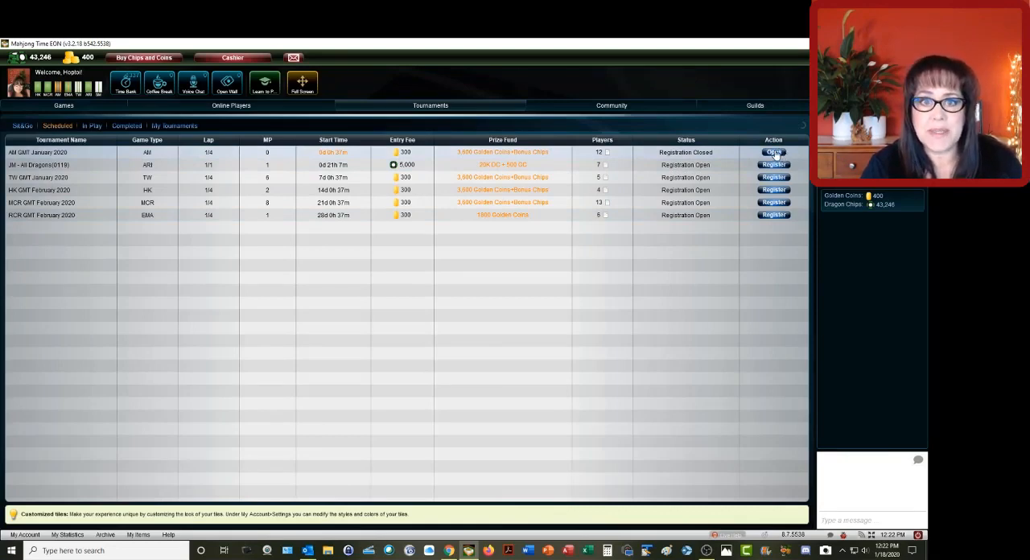
{"action": "left_click", "coordinate": [773, 153]}
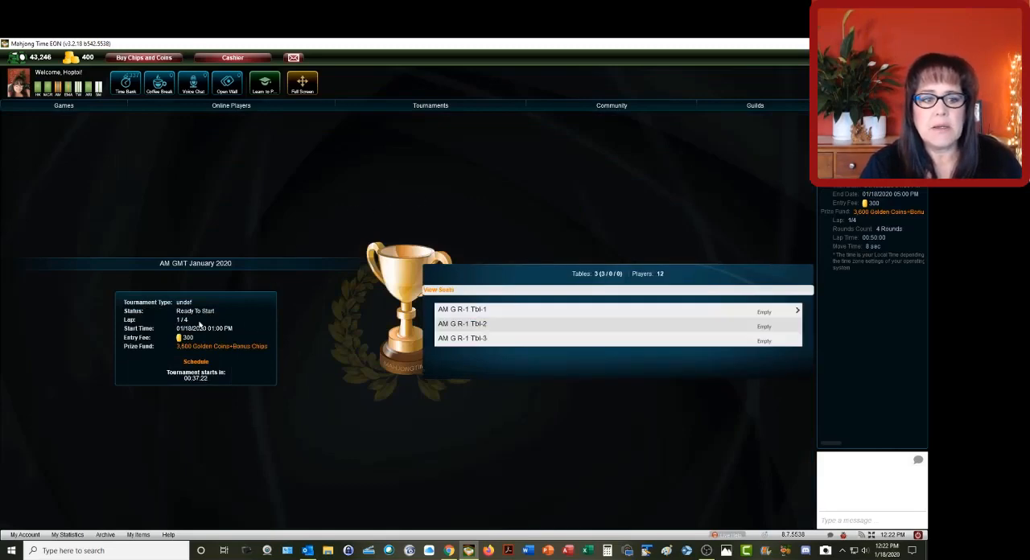
{"action": "mouse_move", "coordinate": [205, 275]}
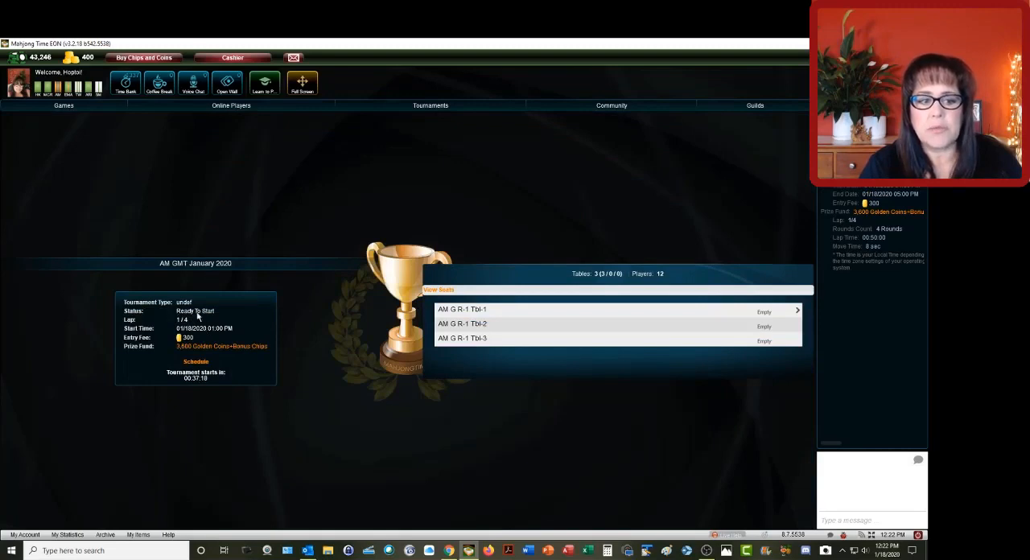
{"action": "mouse_move", "coordinate": [206, 380]}
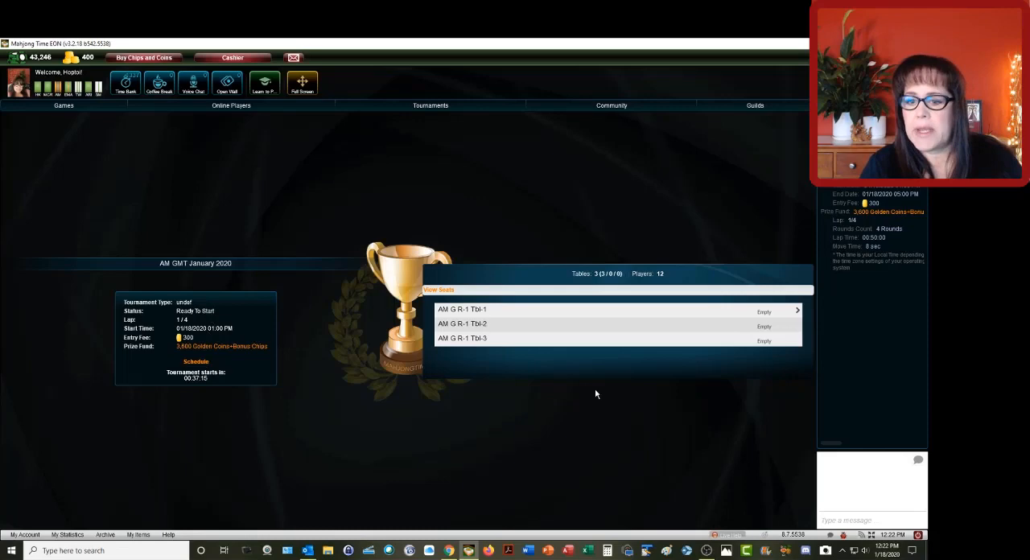
{"action": "mouse_move", "coordinate": [660, 311]}
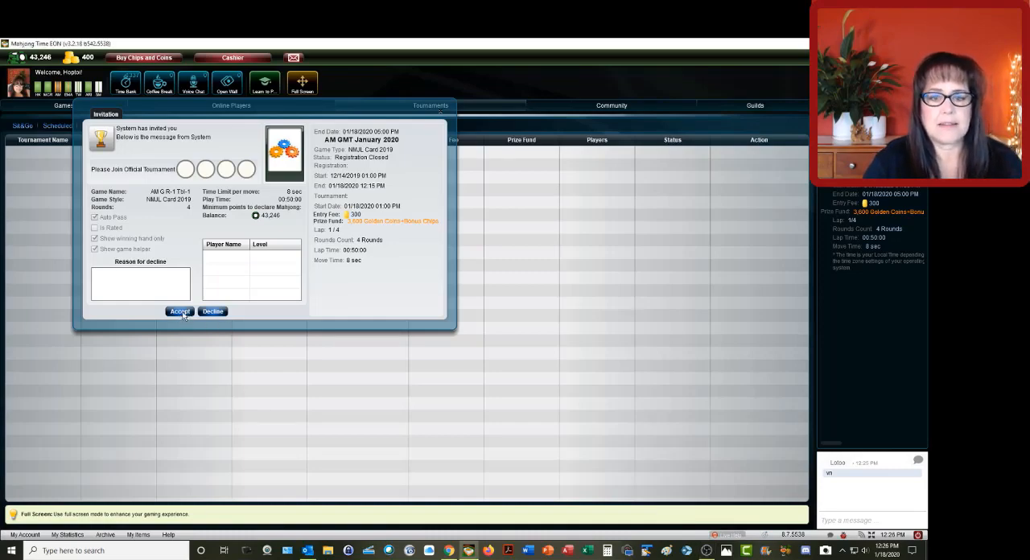
Accept the invitation to join table AM G R-1 Tbl-1
{"action": "left_click", "coordinate": [179, 312]}
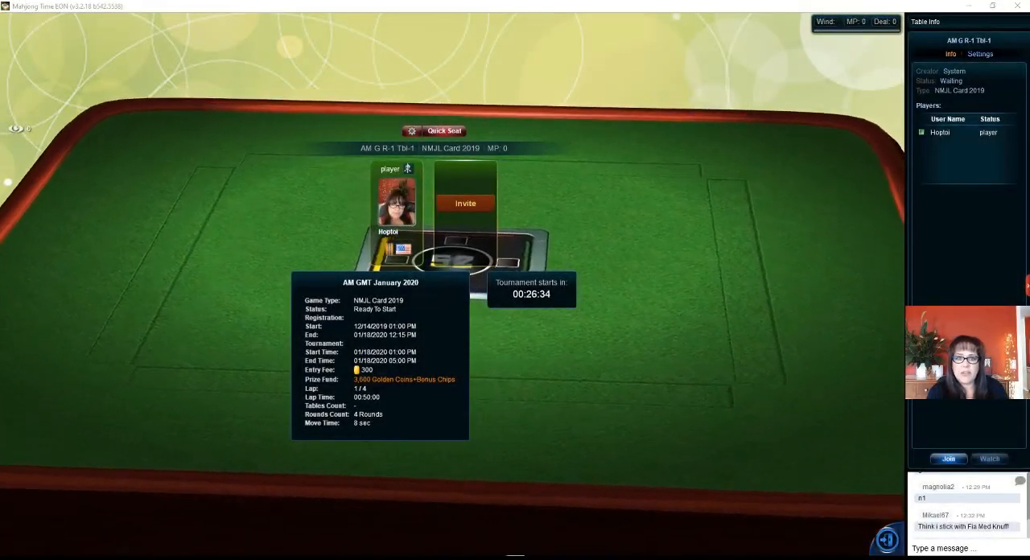